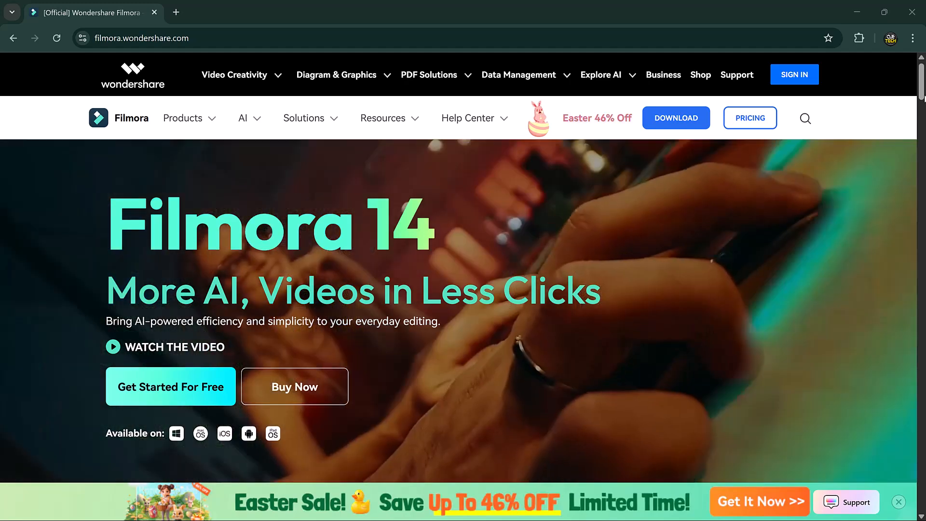
# Browse the start page feature examples (Travel Vlog Editing, Beauty Livestream Selling) before the empty project.
pyautogui.scroll(-3)
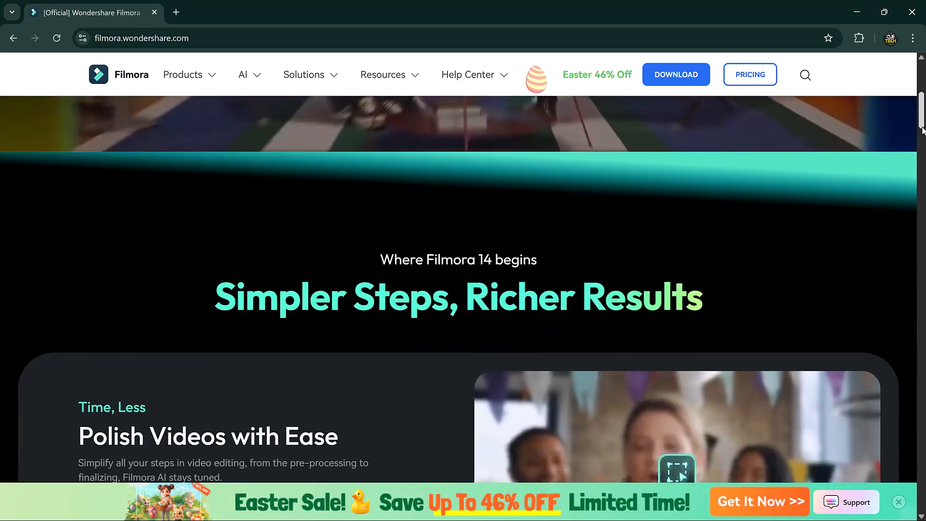
pyautogui.scroll(-3)
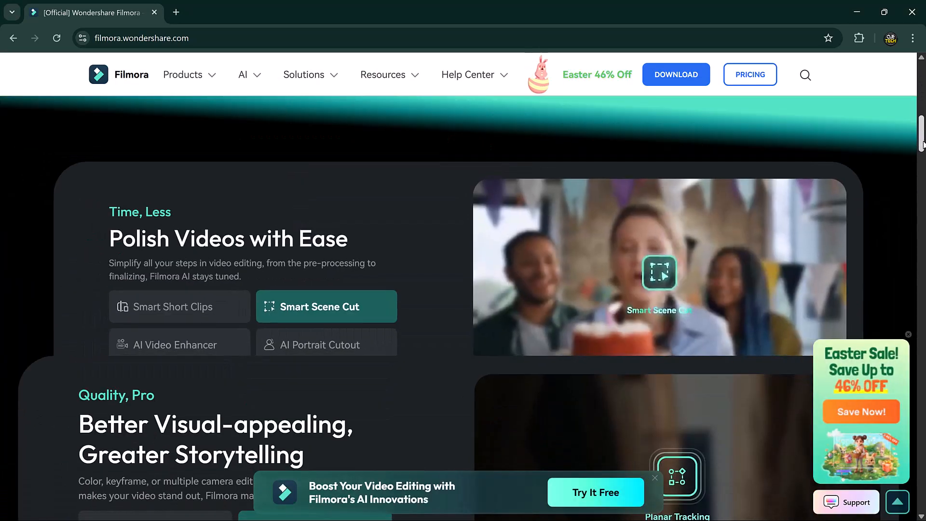
pyautogui.scroll(-3)
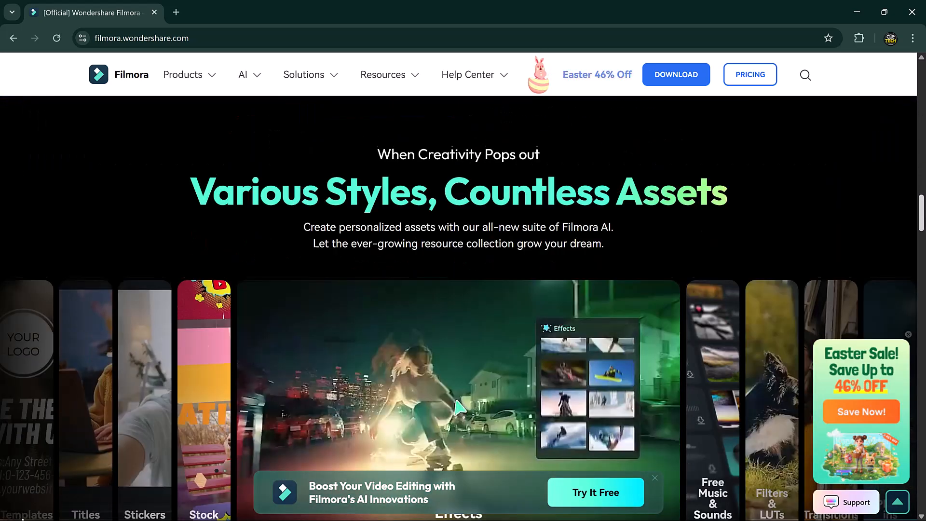
pyautogui.scroll(-3)
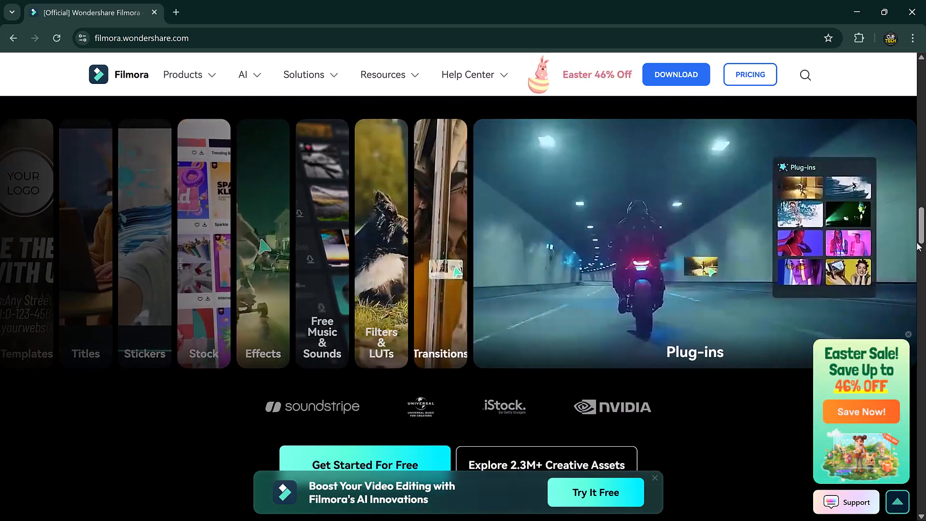
pyautogui.scroll(-3)
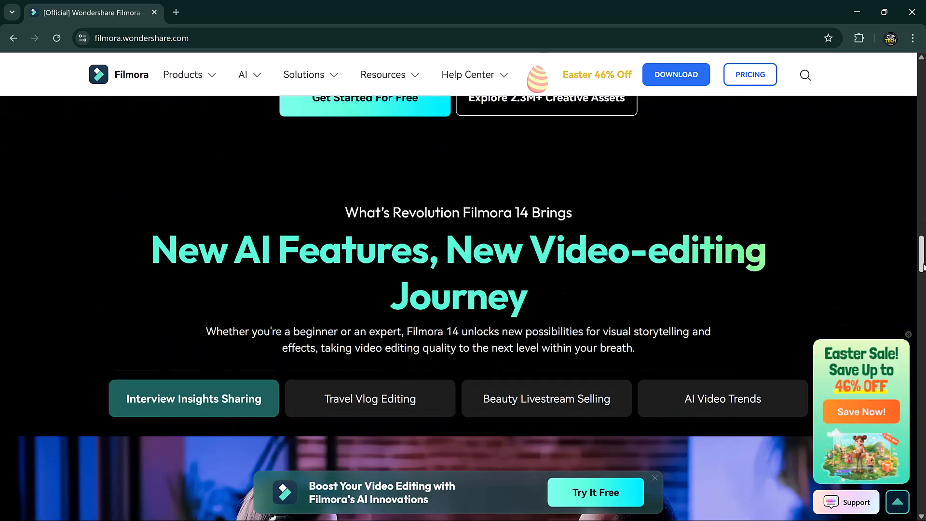
pyautogui.scroll(-3)
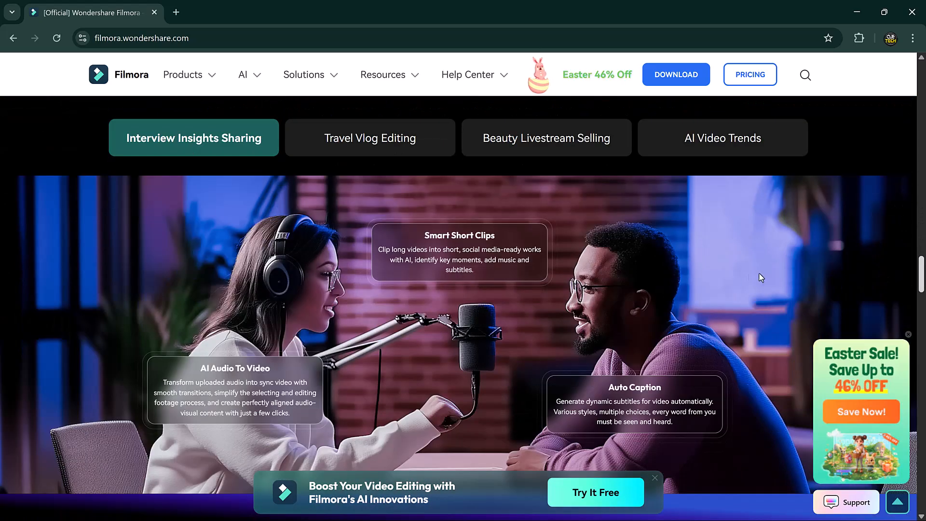
pyautogui.click(369, 138)
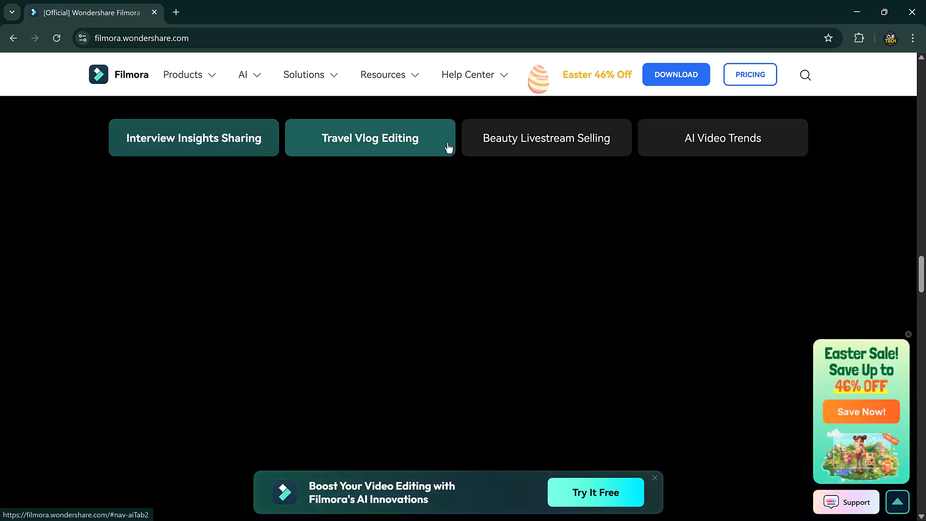
pyautogui.click(546, 138)
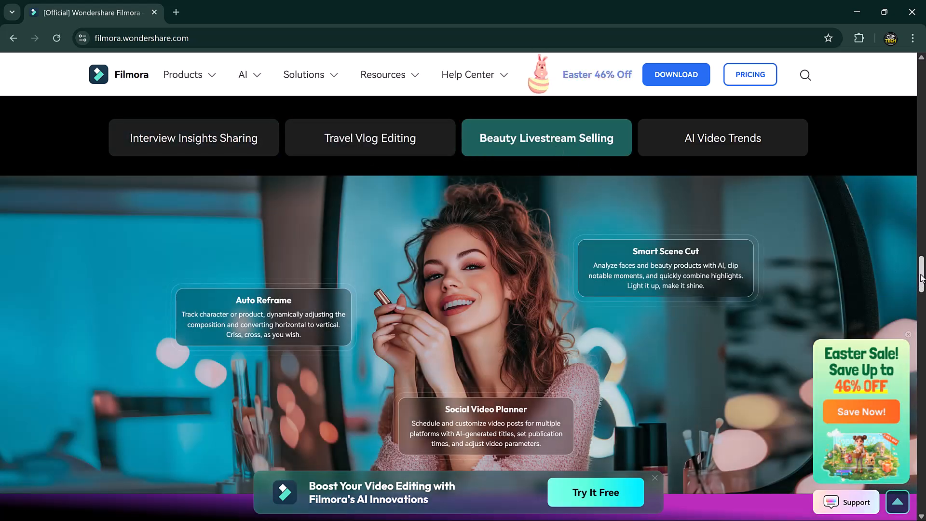
pyautogui.scroll(-3)
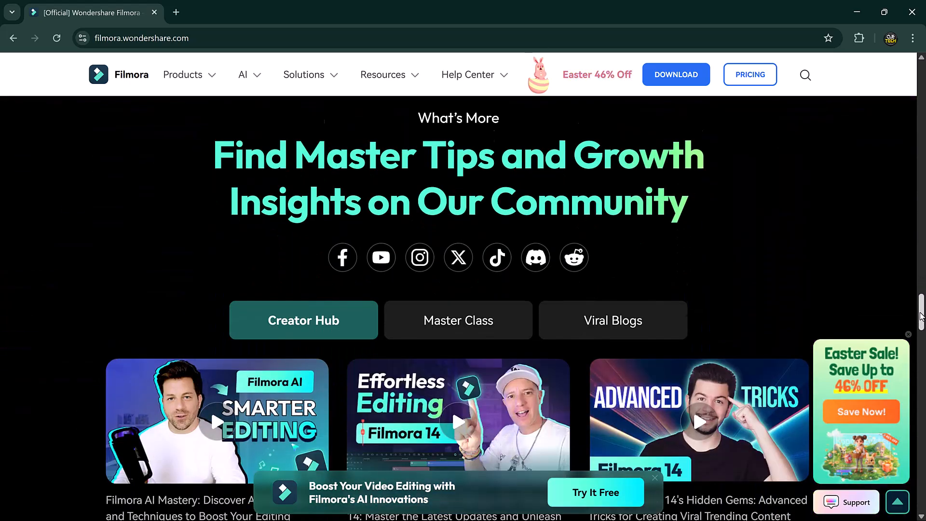
pyautogui.scroll(-3)
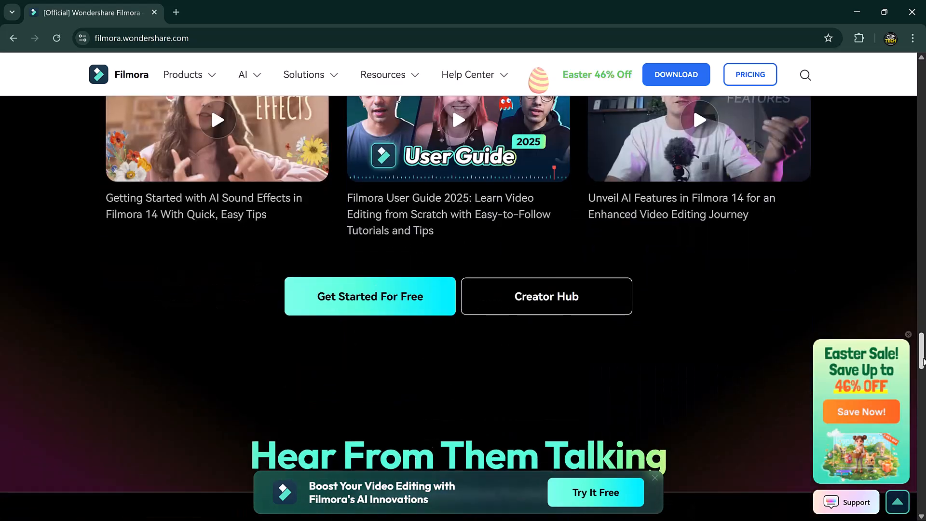
pyautogui.scroll(-3)
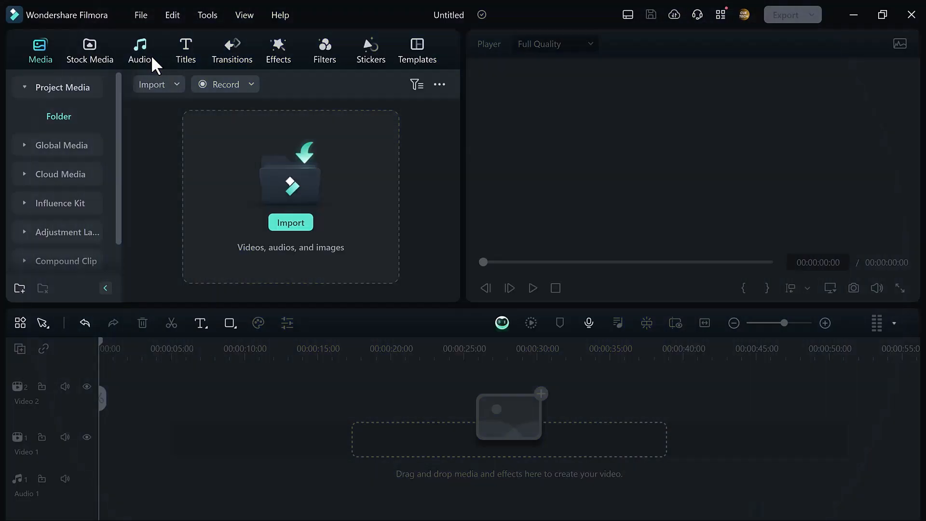
# Import 3249935-hd_1920_1080_25fps from Downloads onto the first video track and pause its preview.
pyautogui.click(290, 222)
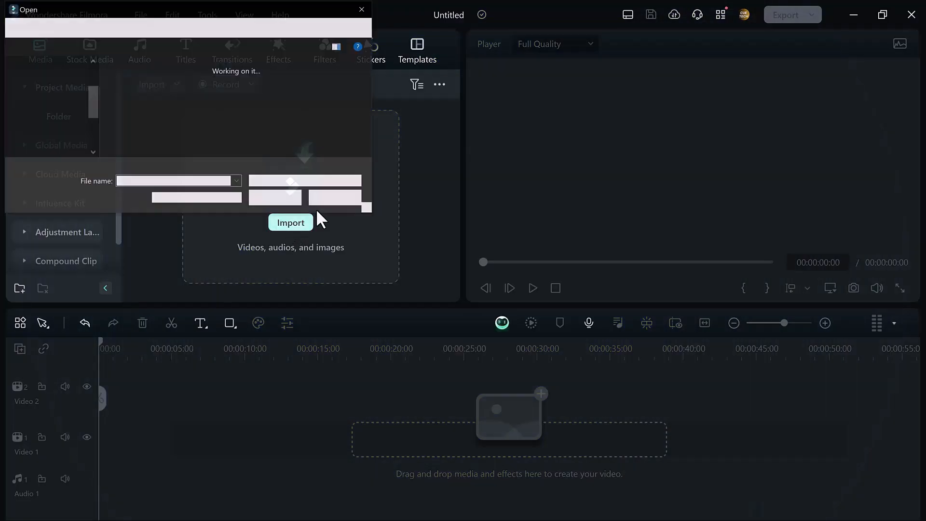
pyautogui.click(309, 86)
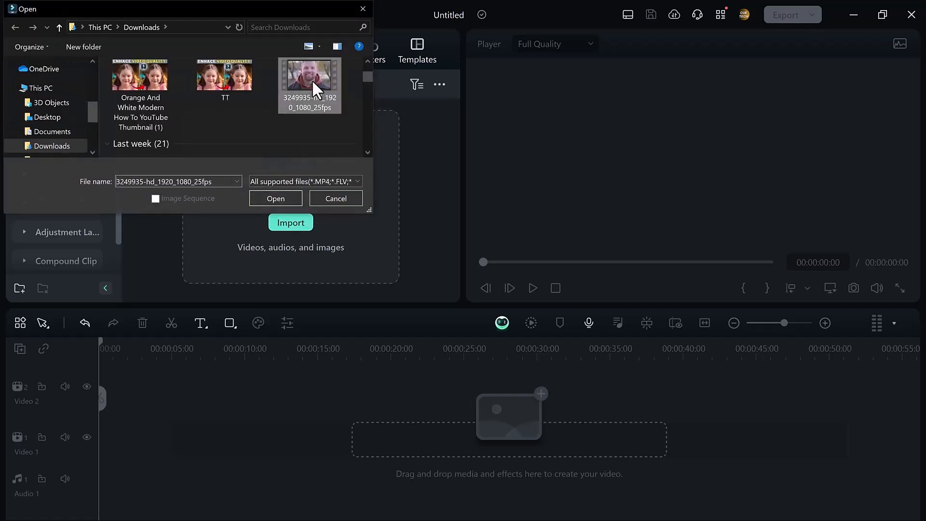
pyautogui.click(275, 197)
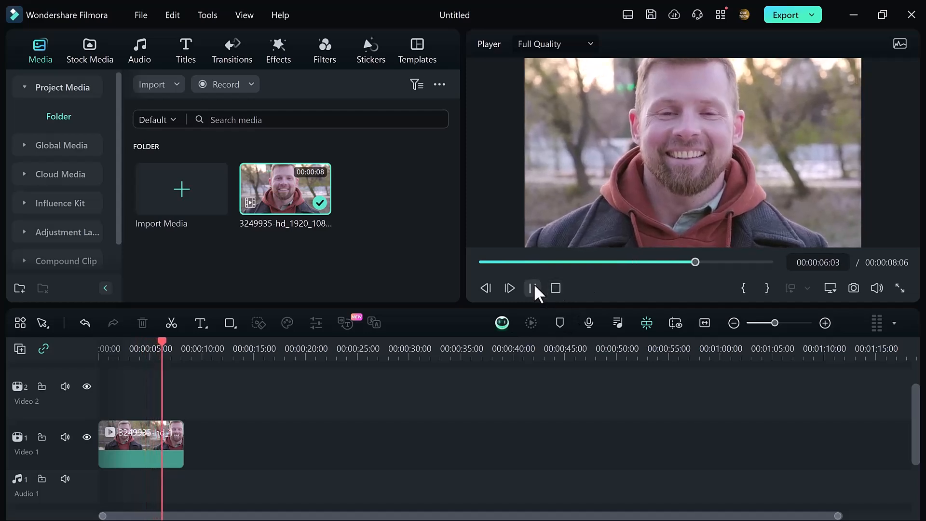
pyautogui.click(531, 288)
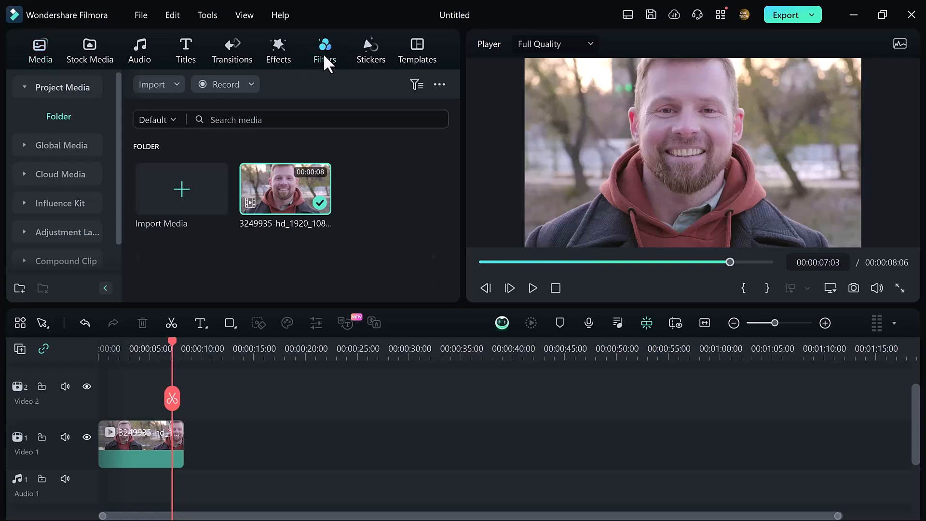
# Browse the Filters library and preview N-Log Creative 01 on the bearded man clip.
pyautogui.click(324, 49)
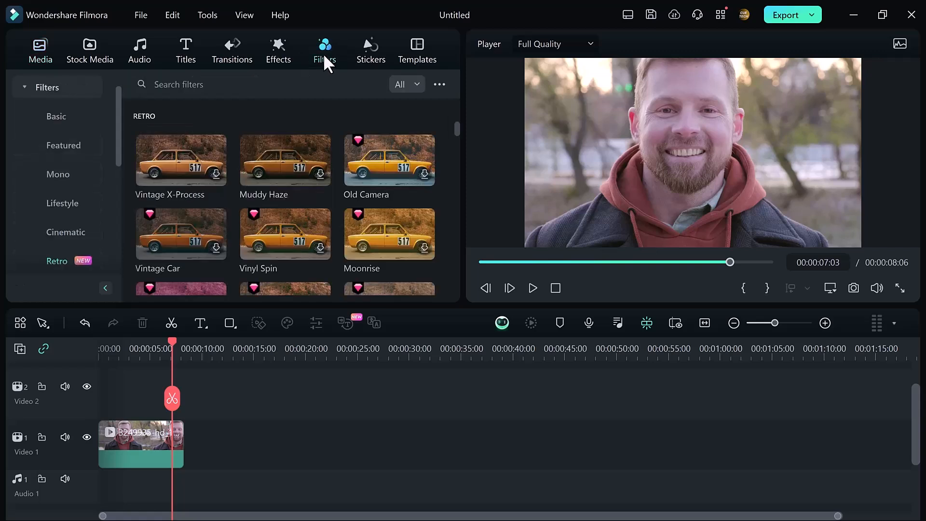
pyautogui.moveTo(274, 36)
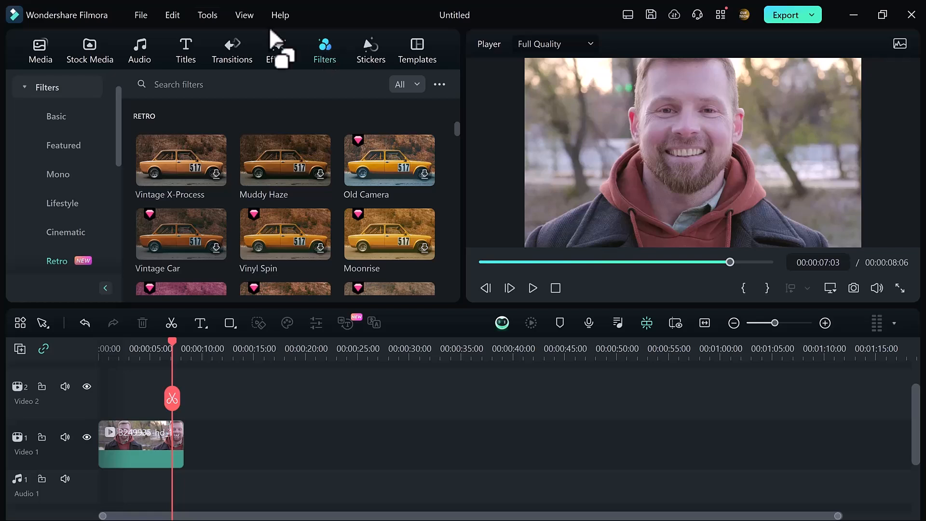
pyautogui.moveTo(106, 158)
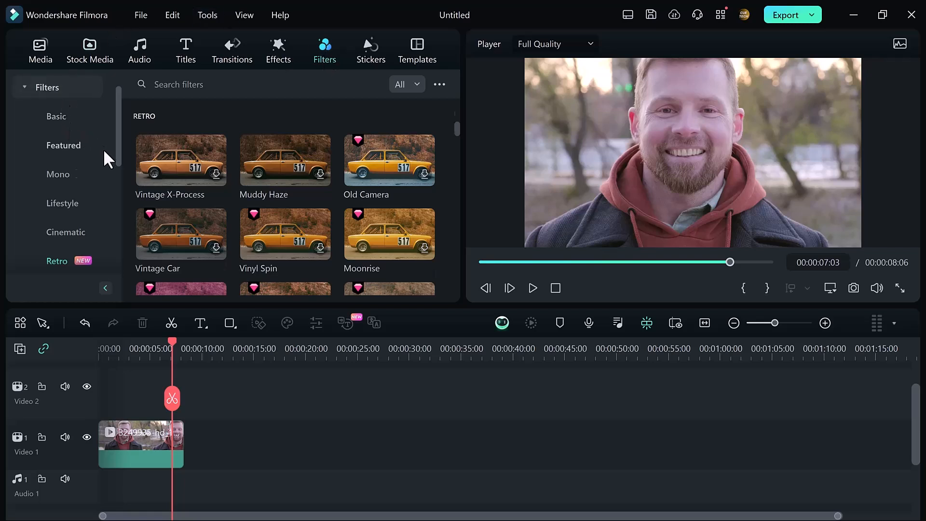
pyautogui.scroll(-3)
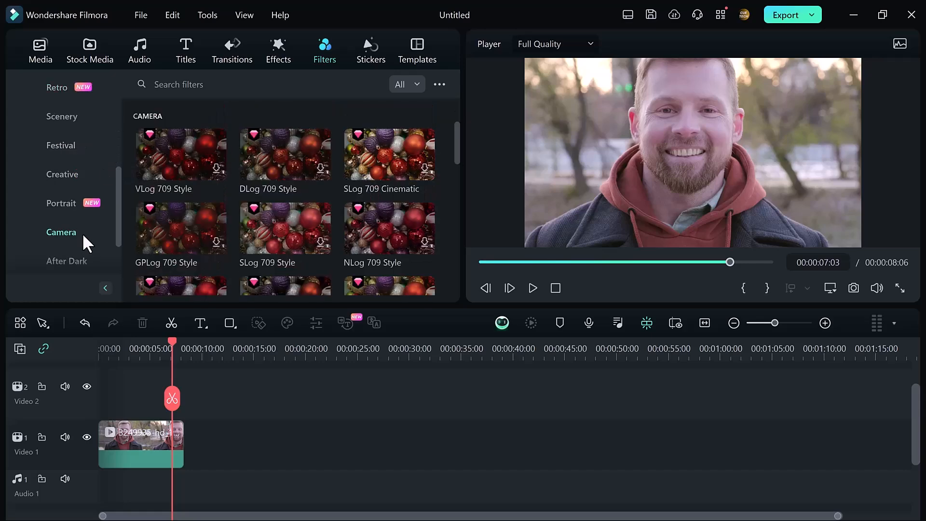
pyautogui.moveTo(230, 198)
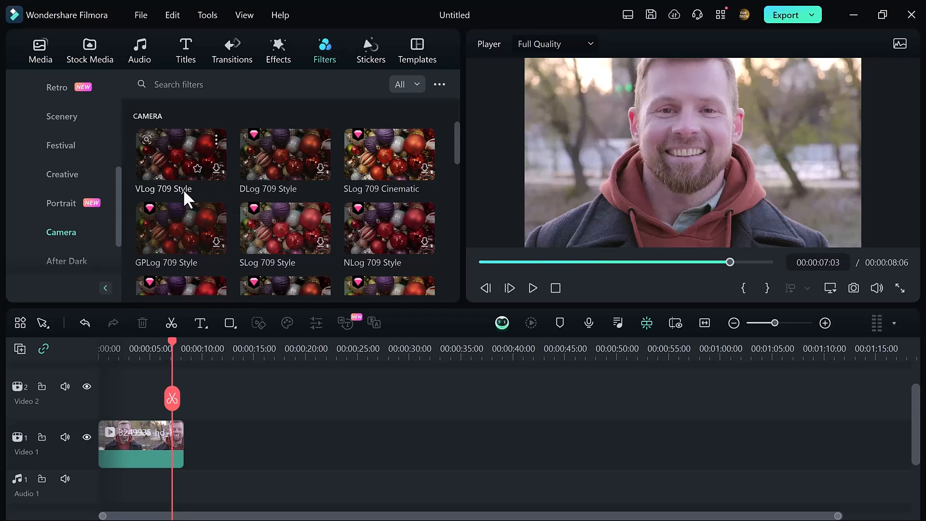
pyautogui.moveTo(190, 194)
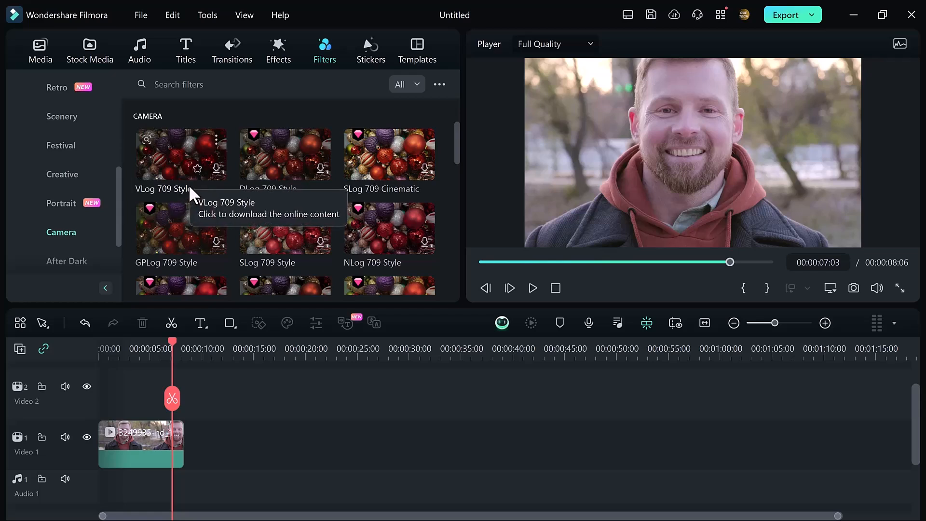
pyautogui.scroll(-3)
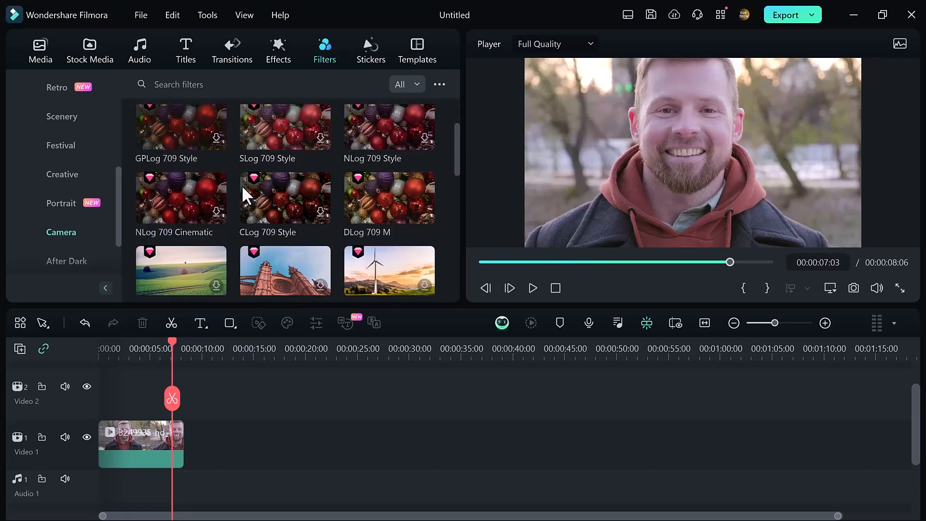
pyautogui.scroll(-3)
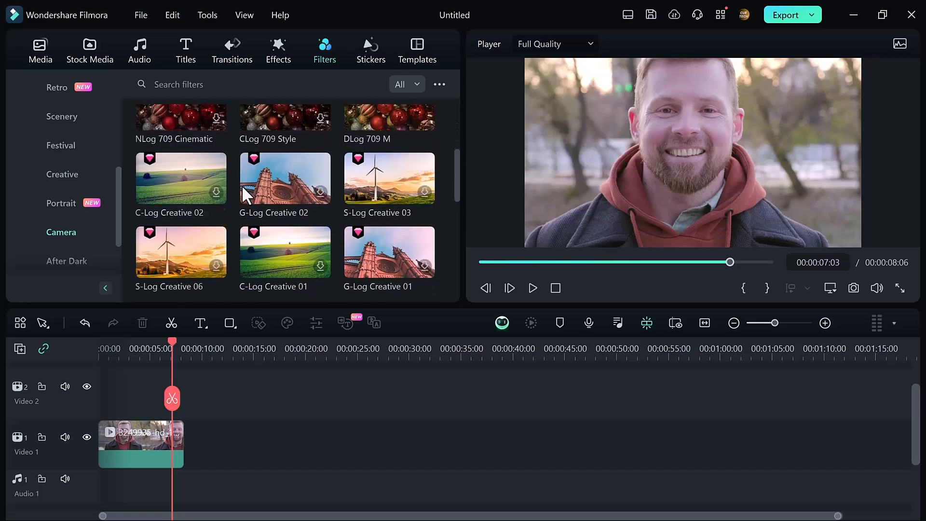
pyautogui.scroll(-3)
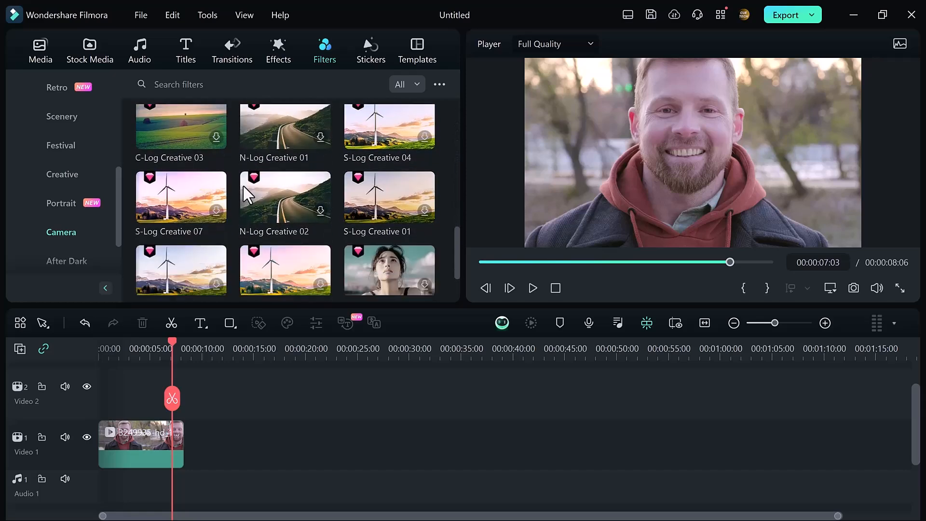
pyautogui.scroll(-3)
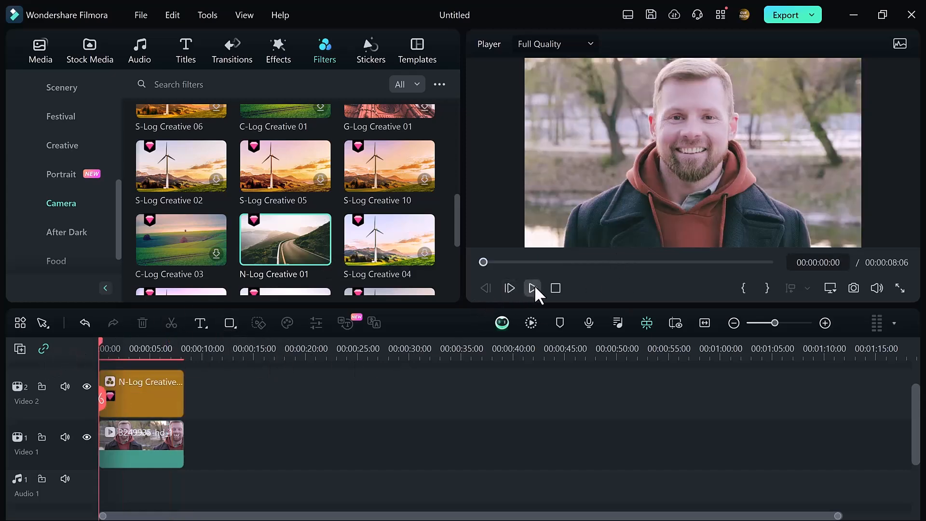
pyautogui.click(531, 288)
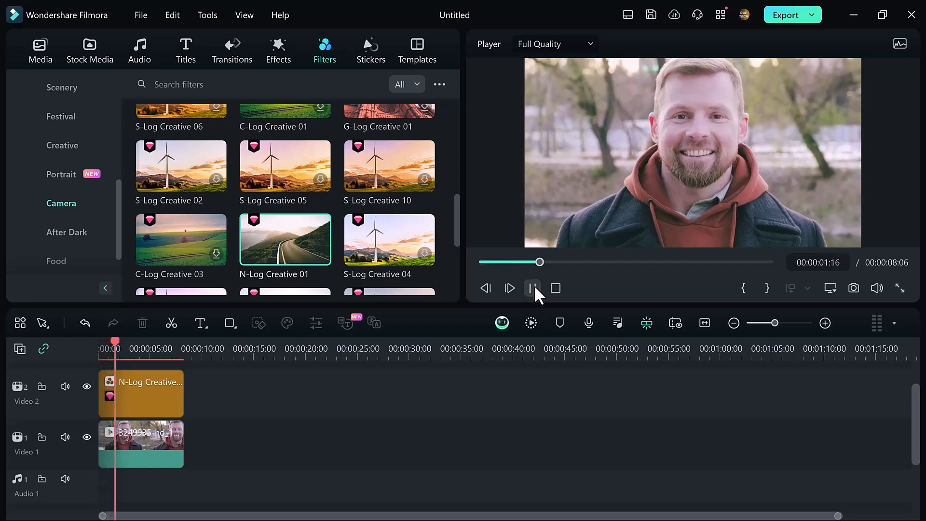
pyautogui.click(508, 288)
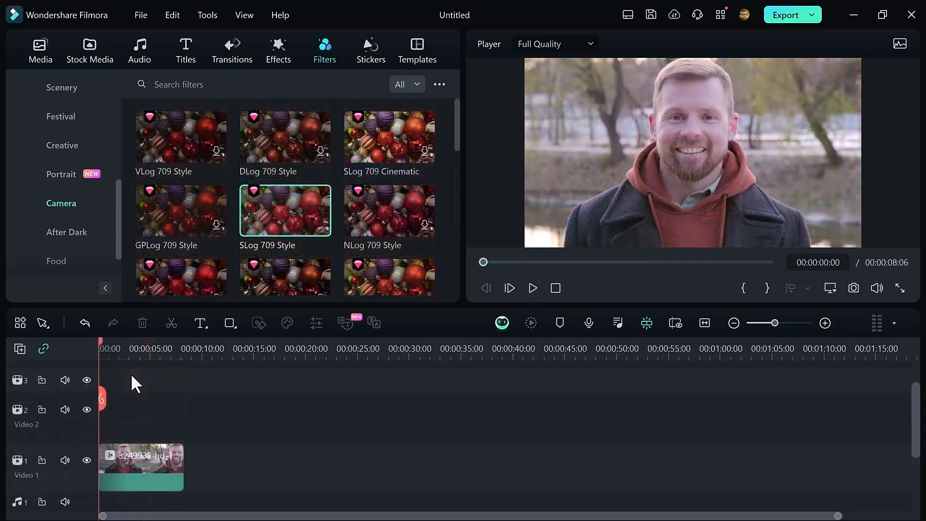
# Drag the Retro Nostalgia filter onto track 2 above the clip's start and show its opacity settings.
pyautogui.click(57, 203)
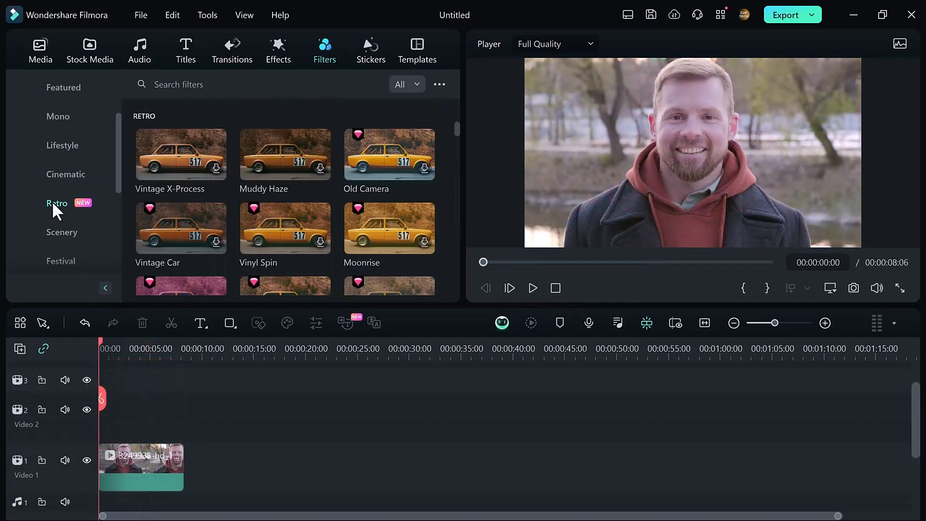
pyautogui.scroll(-3)
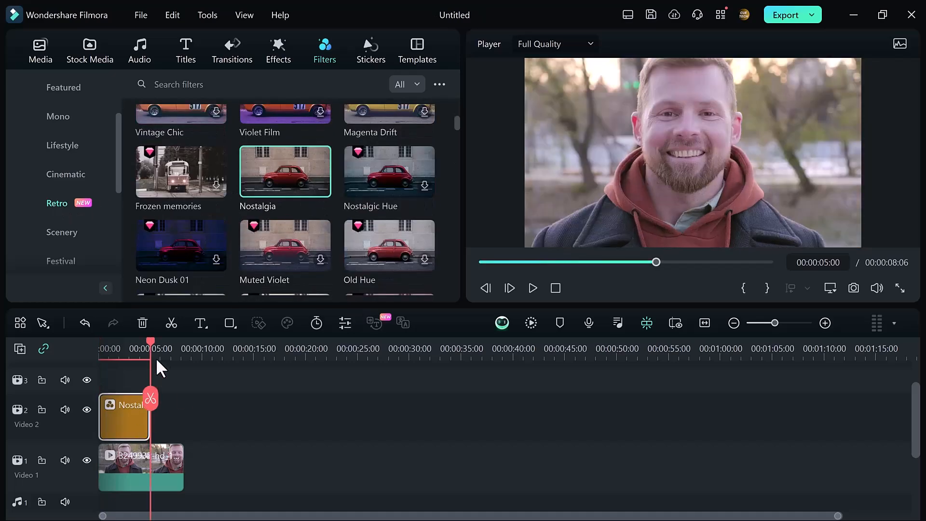
pyautogui.moveTo(150, 341); pyautogui.dragTo(128, 342)
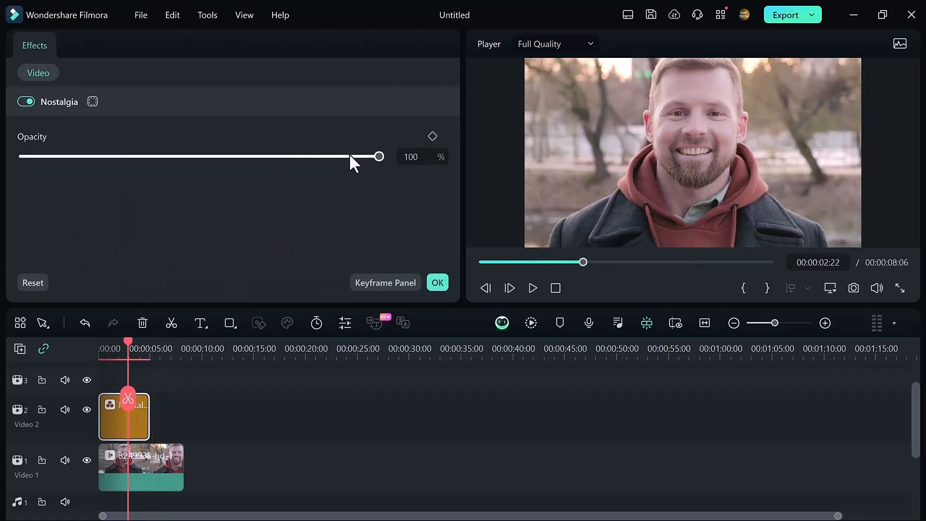
# Lower Nostalgia opacity to 46% then back to 100%, preview Nostalgic Hue, and switch to Cinematic filters.
pyautogui.moveTo(377, 156); pyautogui.dragTo(186, 156)
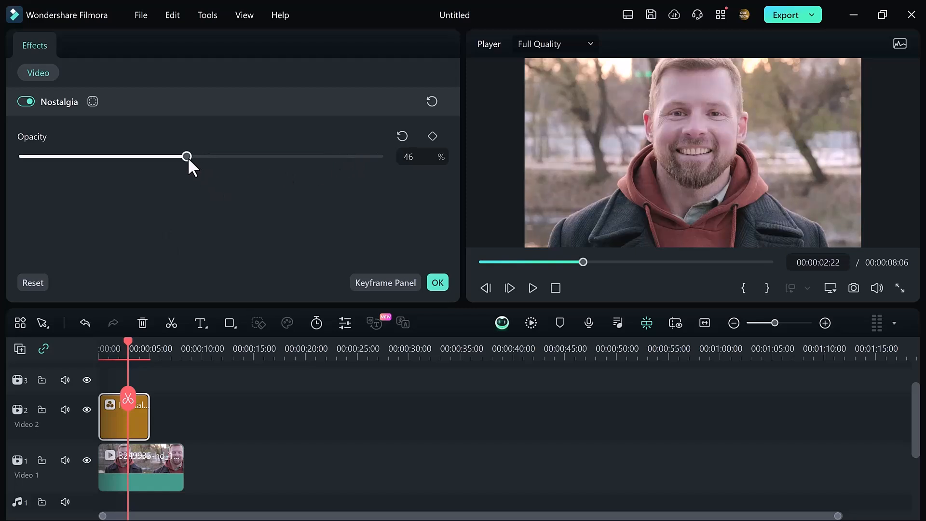
pyautogui.moveTo(186, 156); pyautogui.dragTo(376, 156)
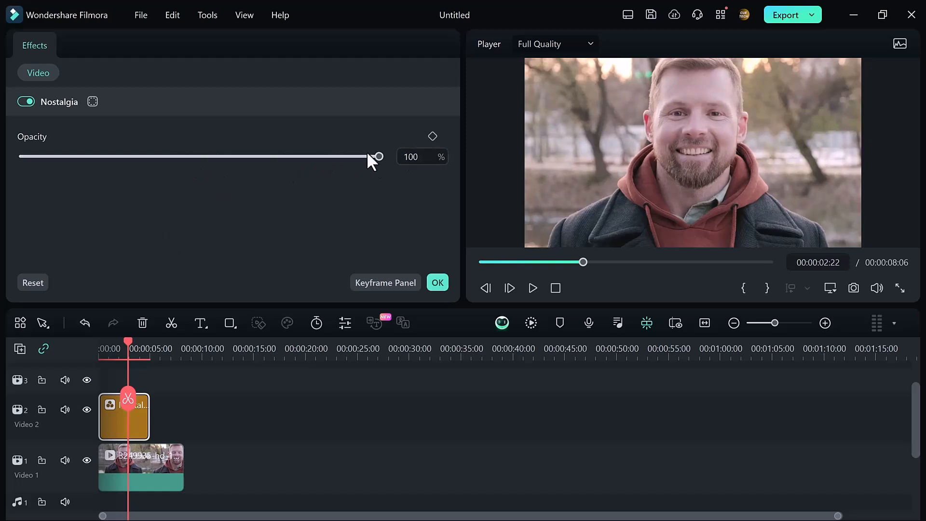
pyautogui.moveTo(267, 166)
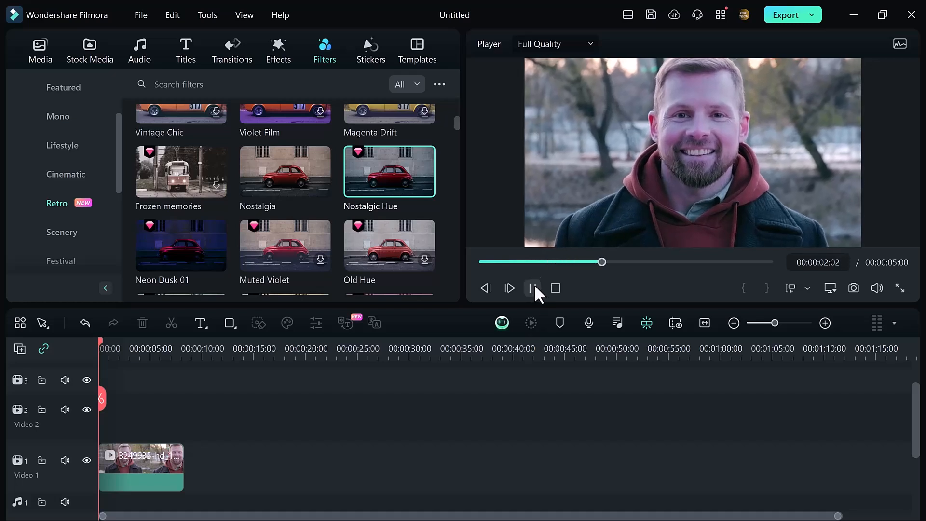
pyautogui.click(530, 288)
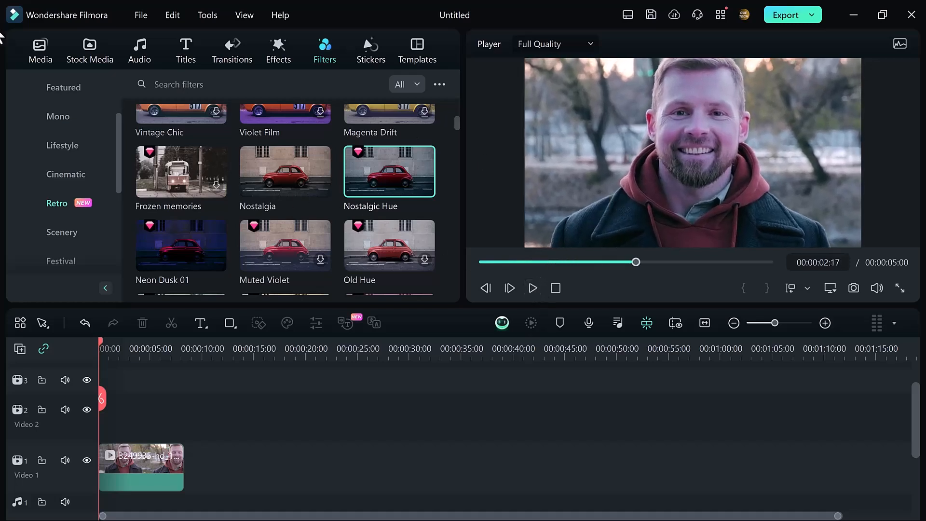
pyautogui.click(66, 173)
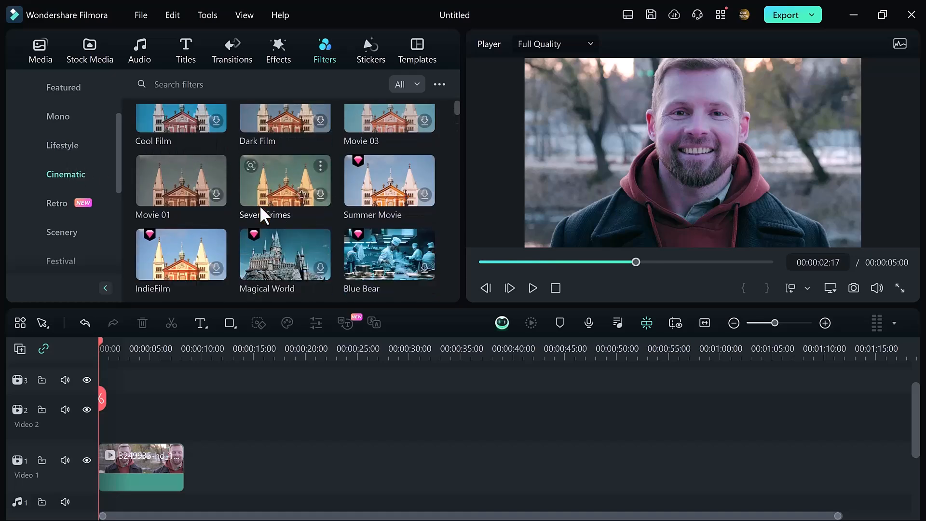
# Scroll the Cinematic filter list down to the Batman thumbnail for preview.
pyautogui.scroll(-3)
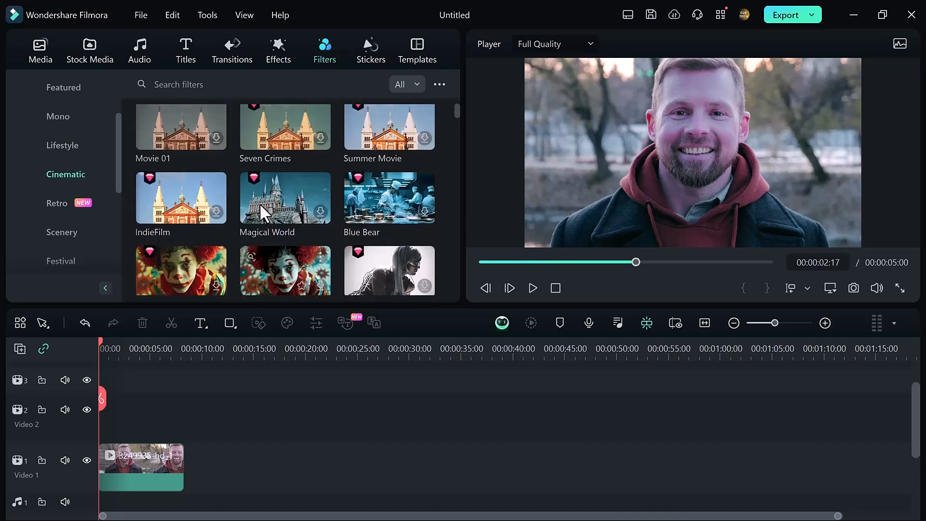
pyautogui.scroll(-3)
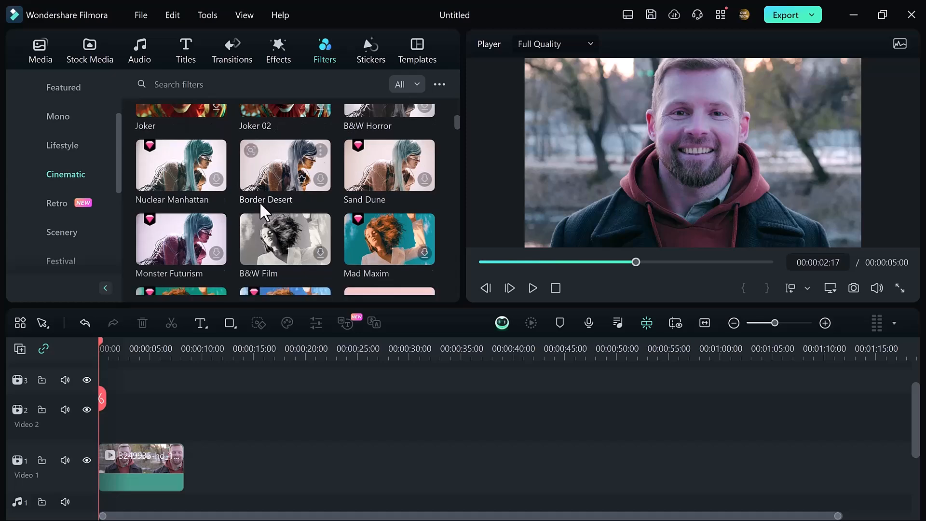
pyautogui.scroll(-3)
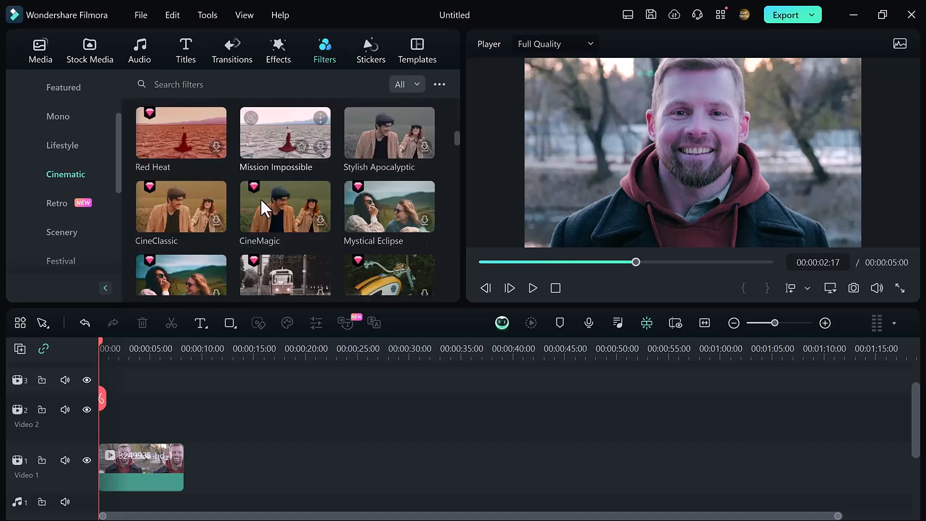
pyautogui.scroll(-3)
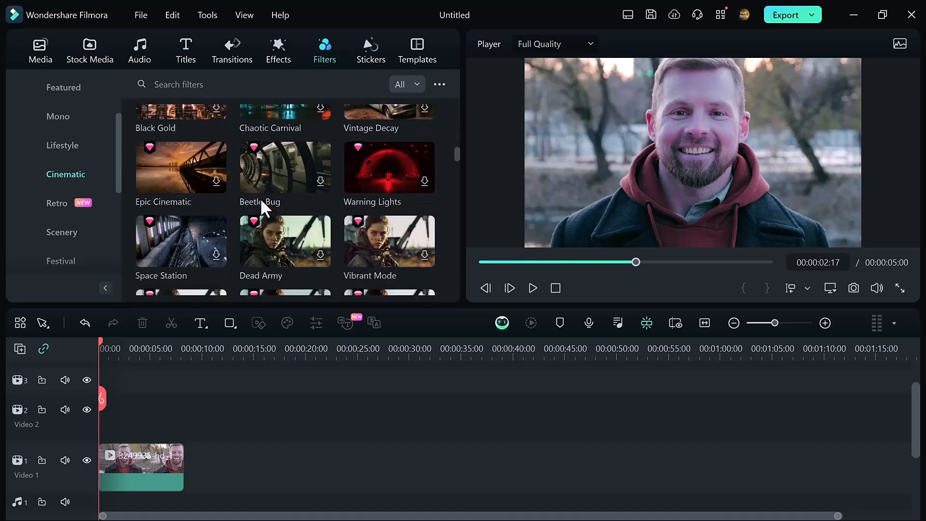
pyautogui.scroll(-3)
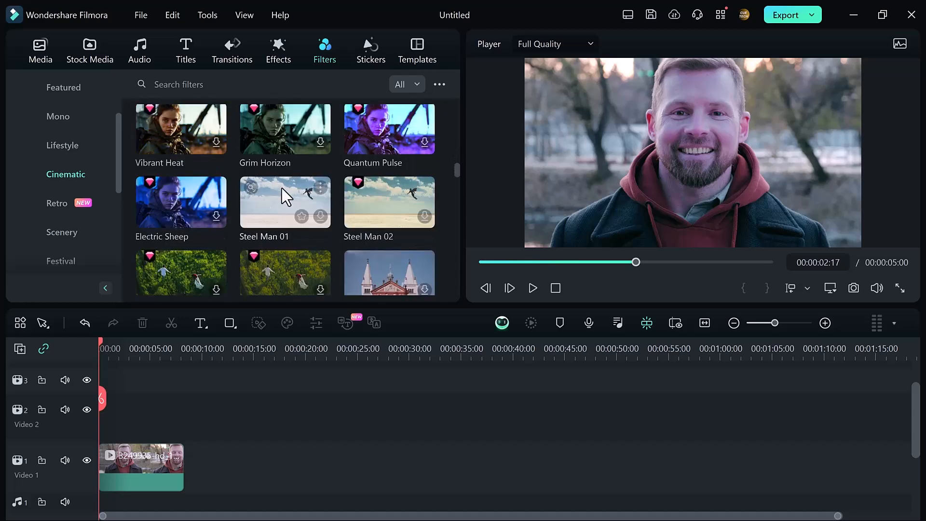
pyautogui.scroll(-3)
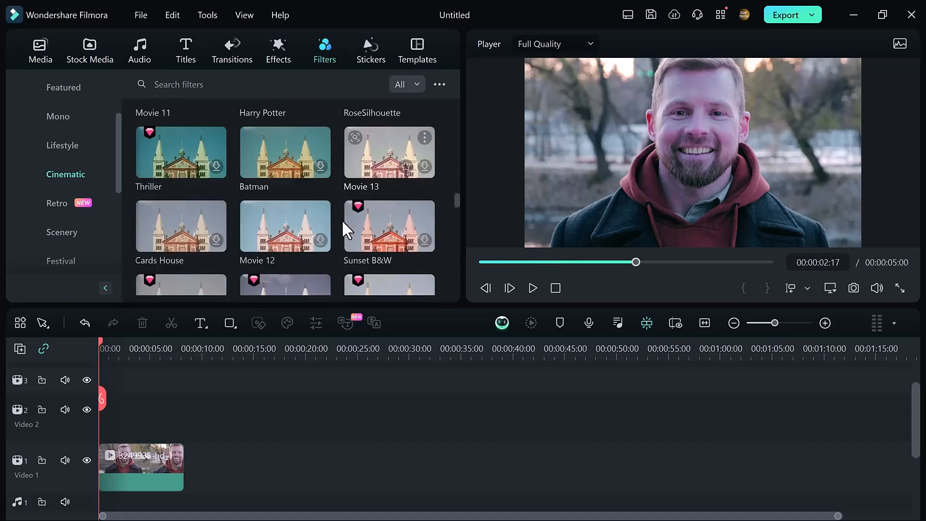
pyautogui.scroll(-3)
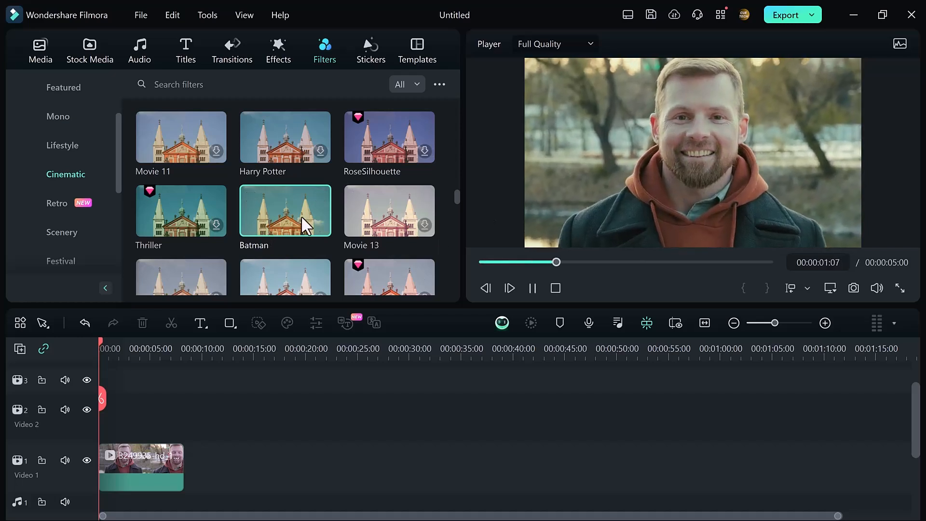
# Drop the Batman filter over the clip's start on track 2 and preview the Lifestyle Moody 01 look.
pyautogui.moveTo(285, 211); pyautogui.dragTo(124, 416)
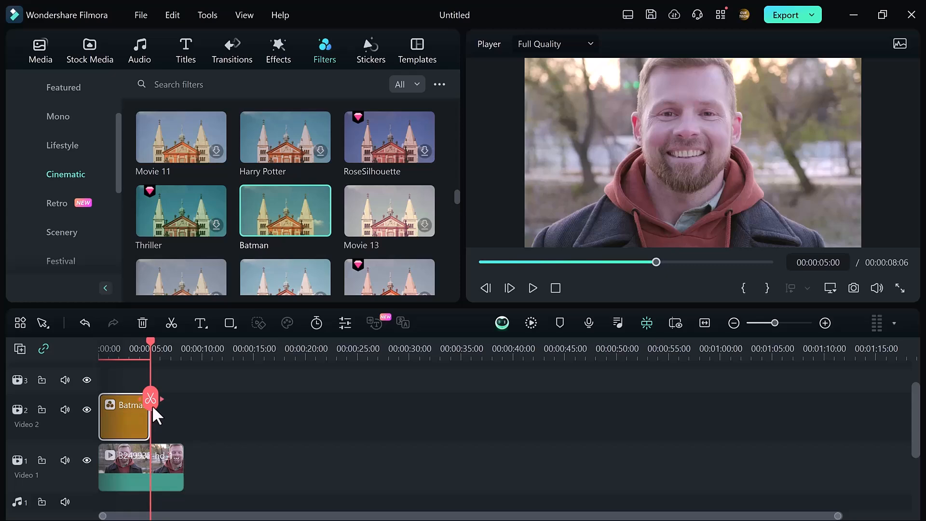
pyautogui.scroll(-3)
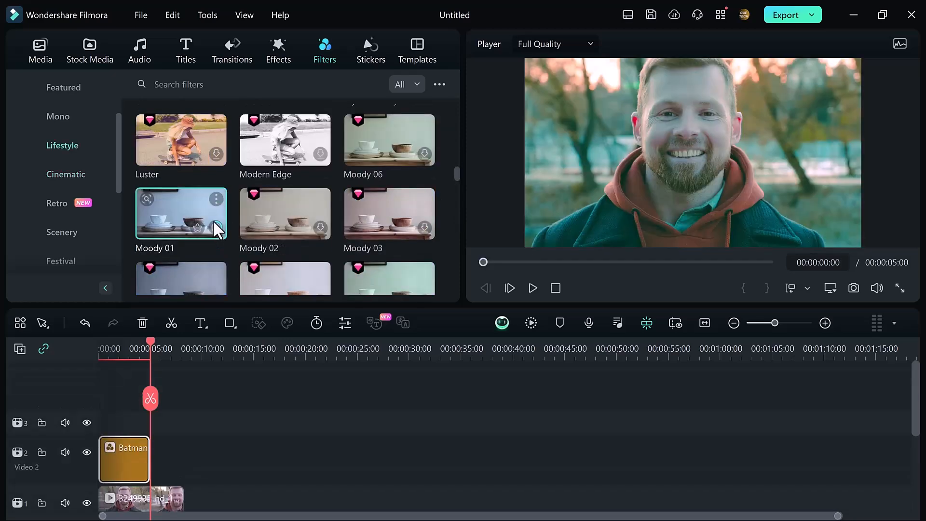
pyautogui.click(531, 289)
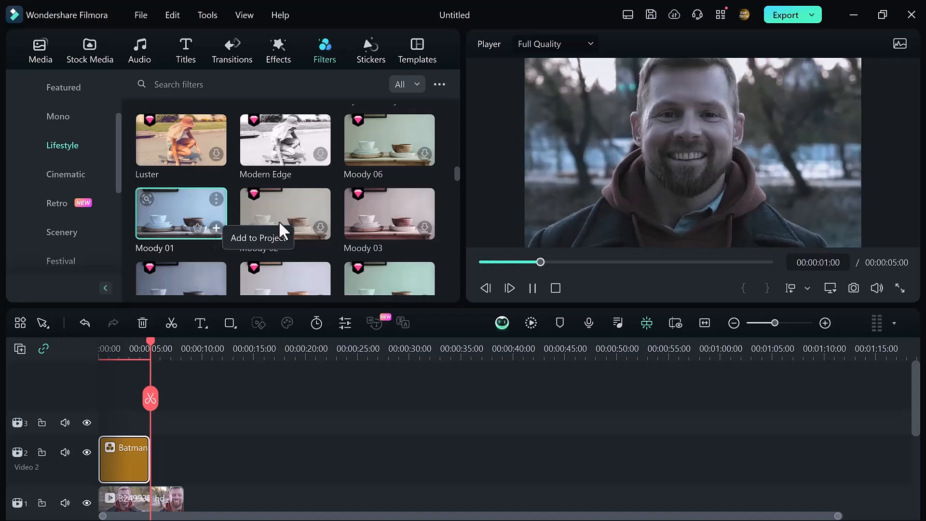
pyautogui.click(530, 288)
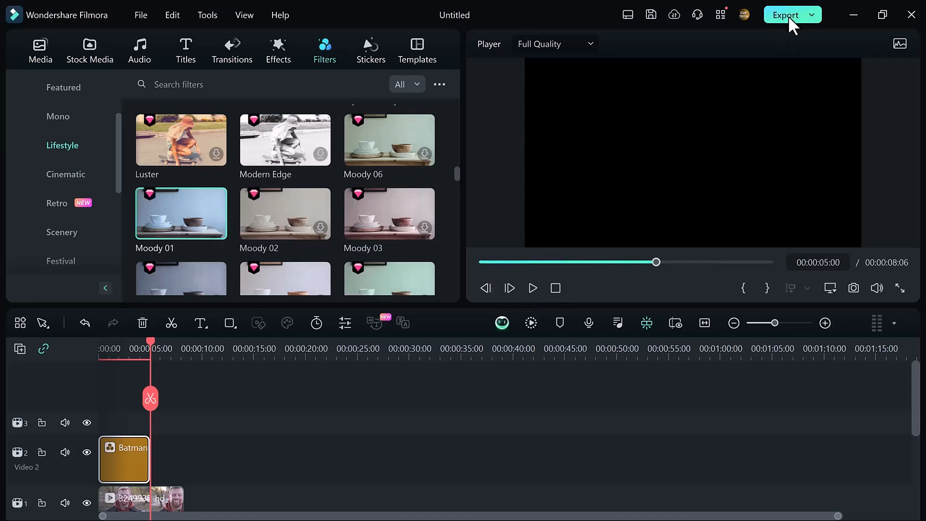
# Show the Export dialog's Local MP4 settings for 'My Video' at 1920x1080.
pyautogui.click(785, 15)
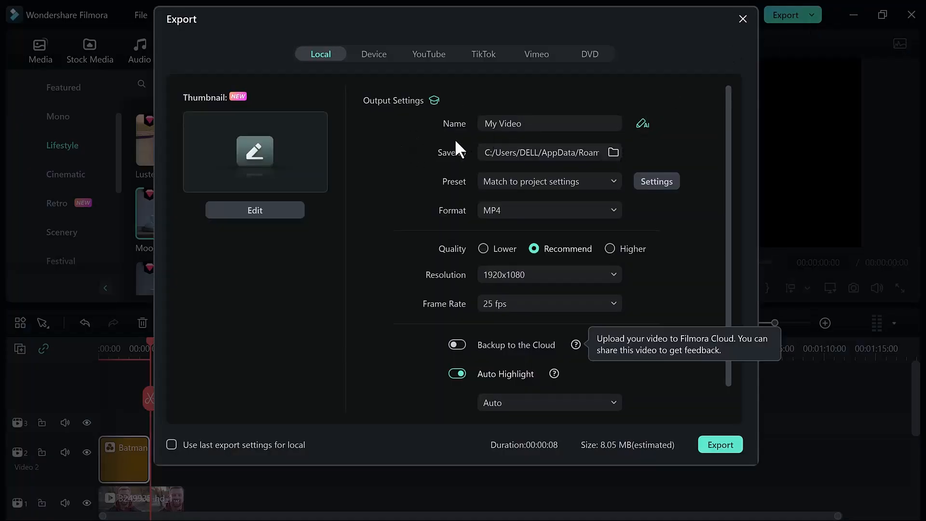
pyautogui.click(546, 152)
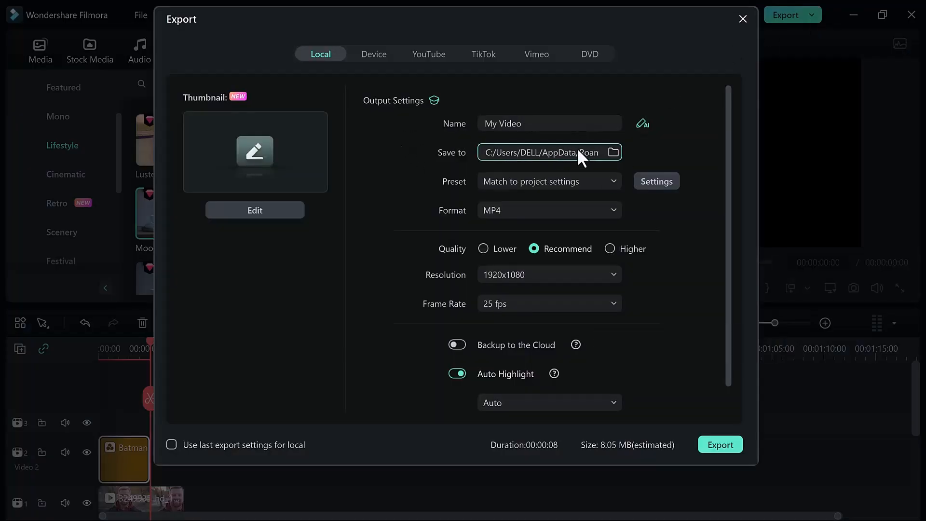